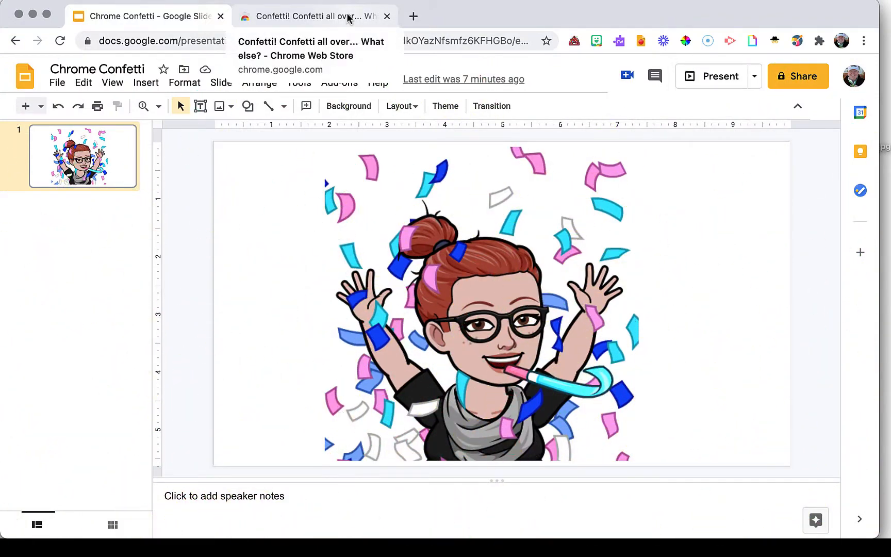
View the installed Confetti extension's Chrome Web Store listing and point out its toolbar icon
left_click(310, 16)
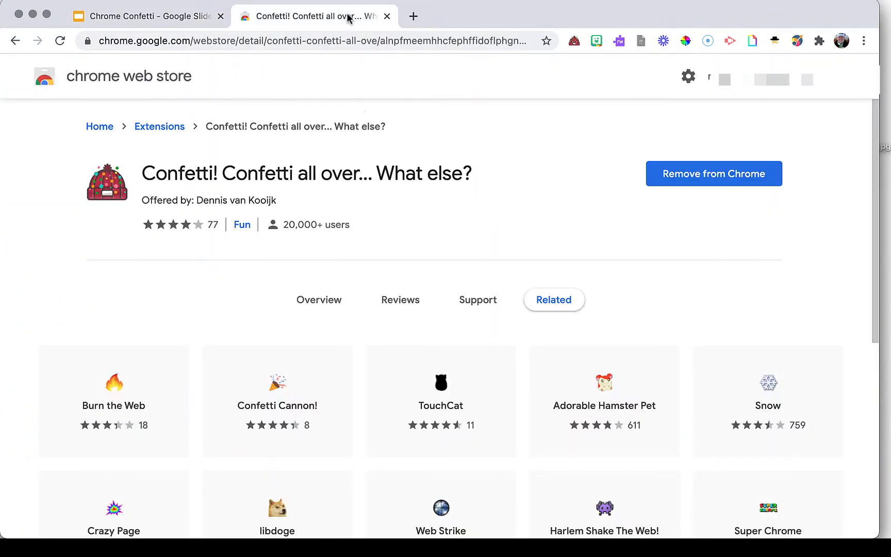
mouse_move(403, 223)
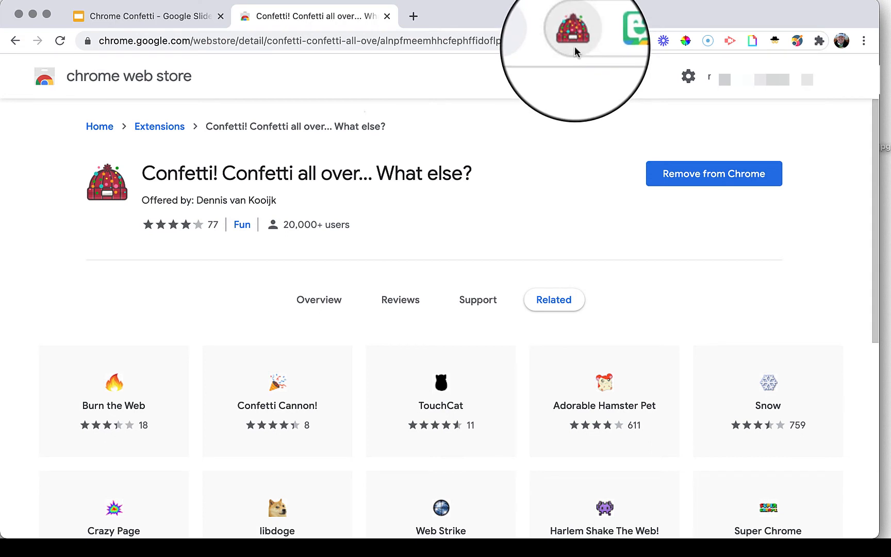
left_click(572, 32)
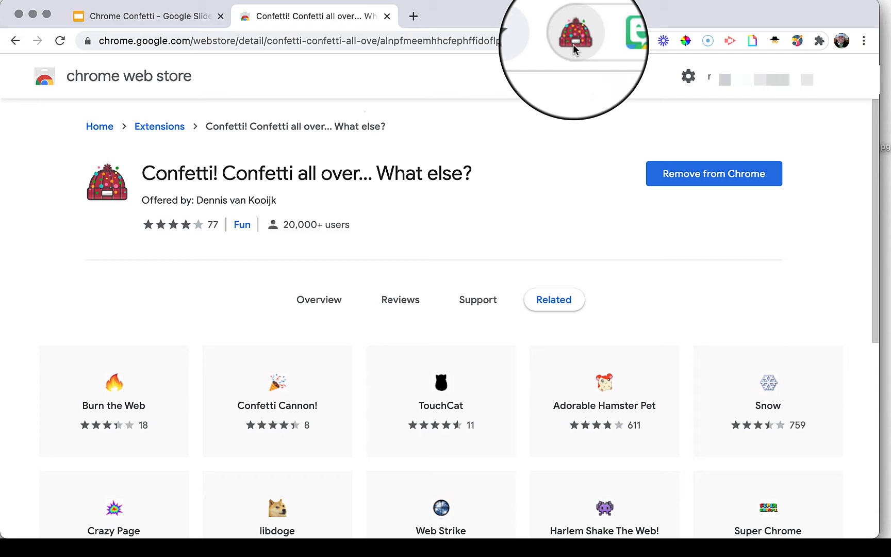
Return to the Chrome Confetti slide deck and set off confetti with the extension icon
left_click(142, 16)
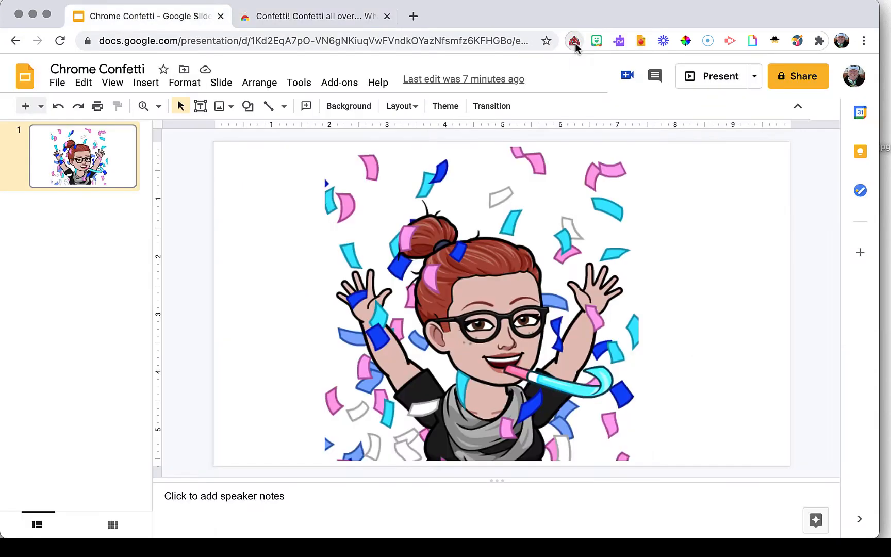
mouse_move(573, 41)
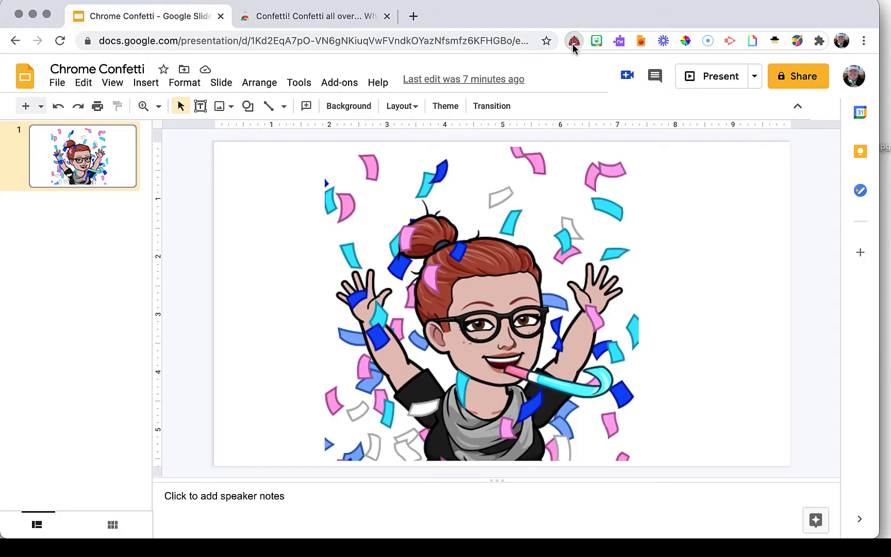
left_click(573, 40)
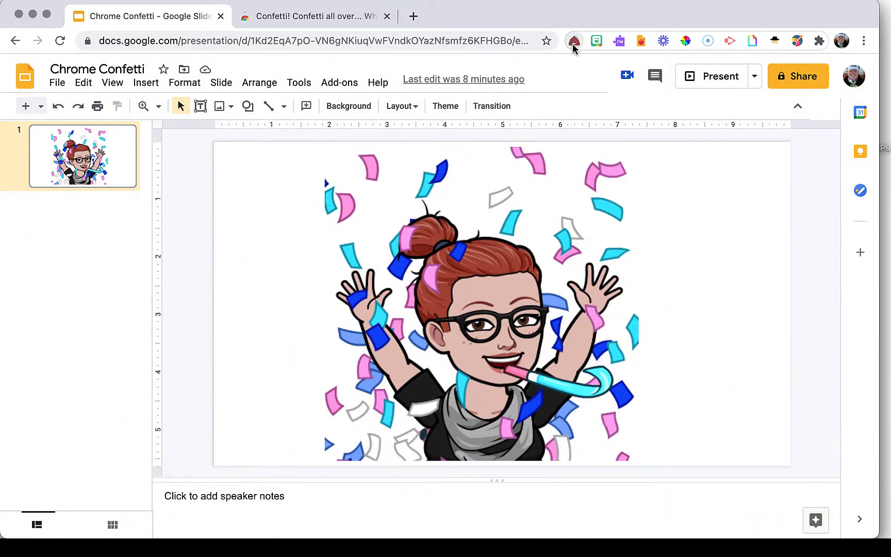
right_click(574, 40)
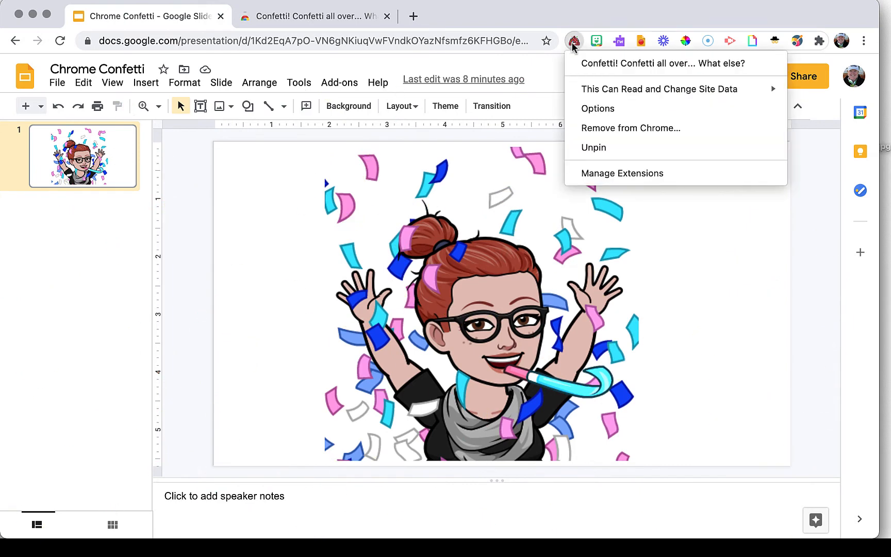
mouse_move(592, 108)
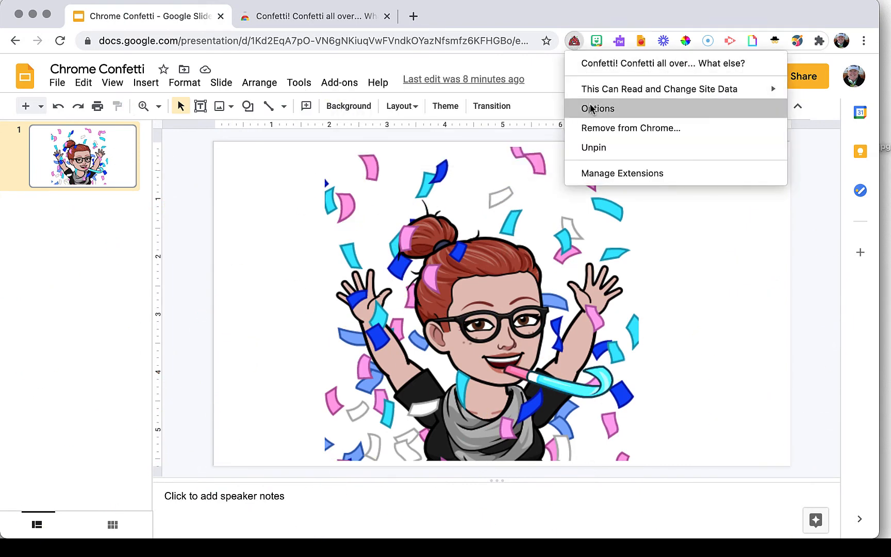
left_click(597, 109)
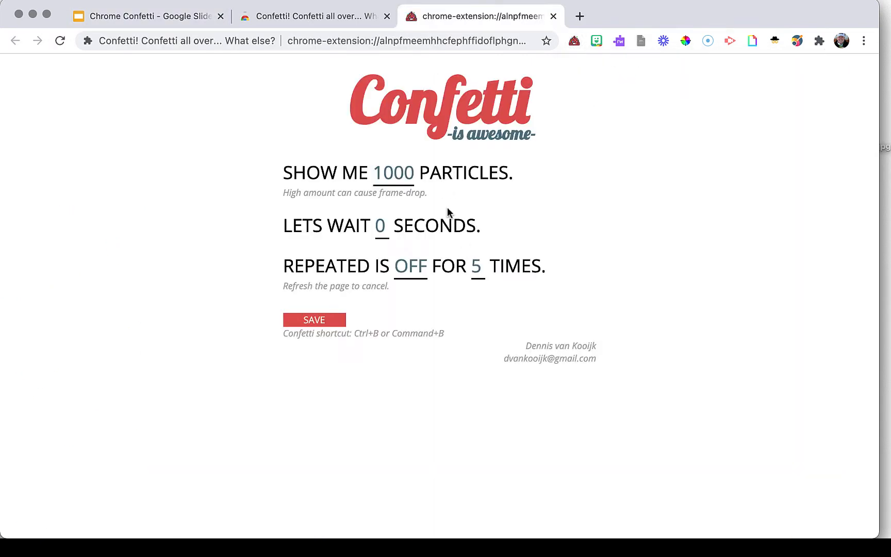
mouse_move(464, 289)
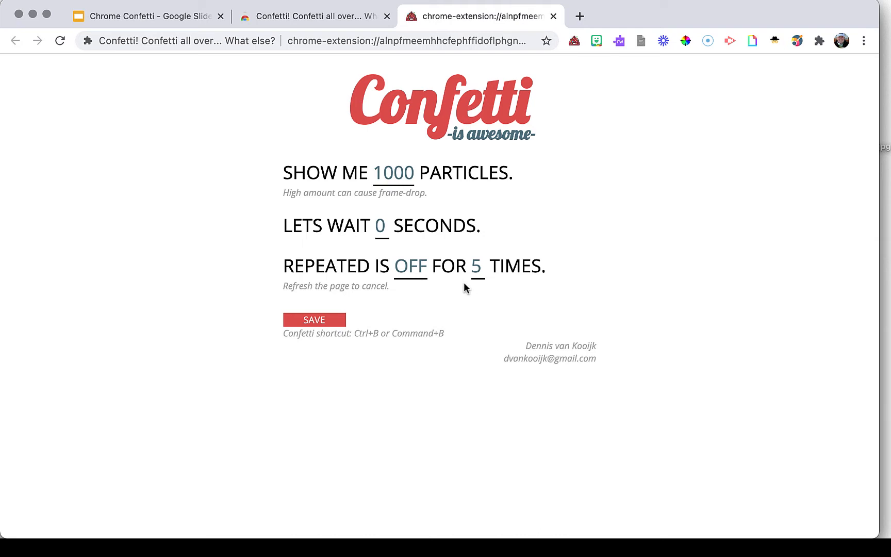
mouse_move(373, 352)
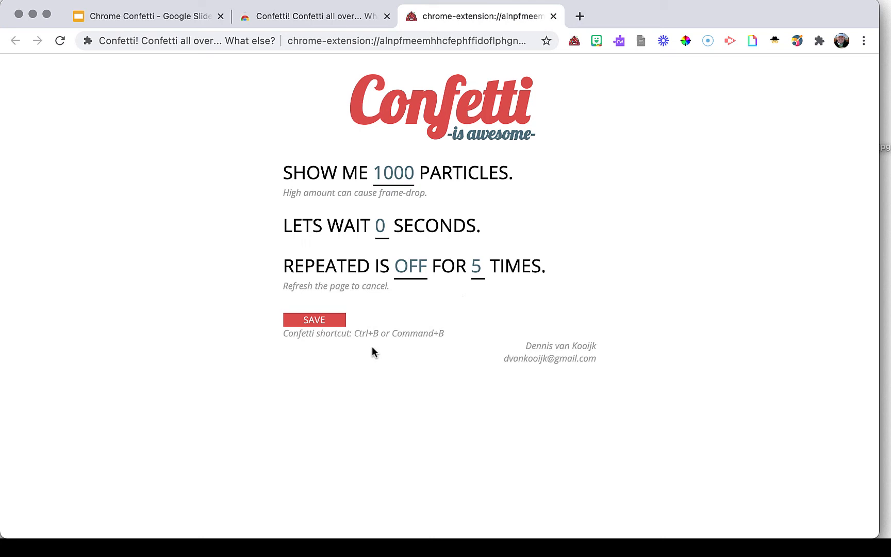
mouse_move(355, 356)
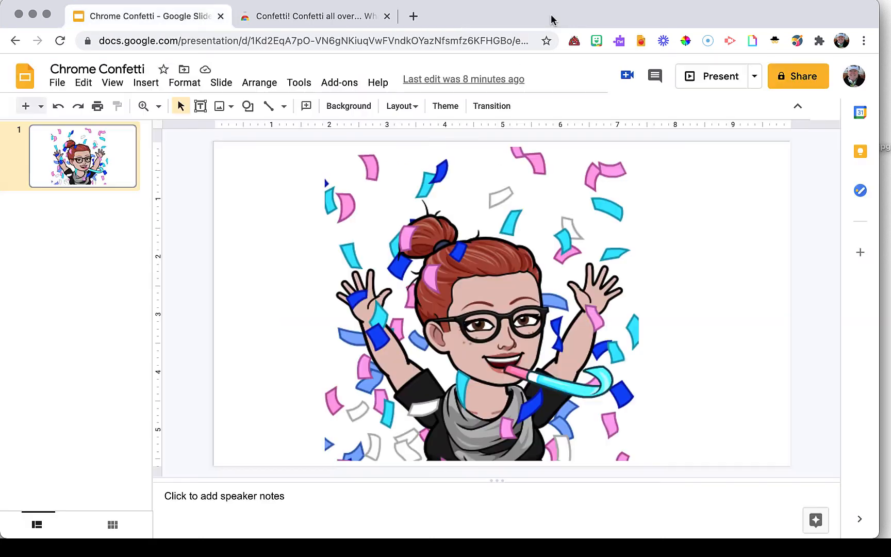
left_click(316, 16)
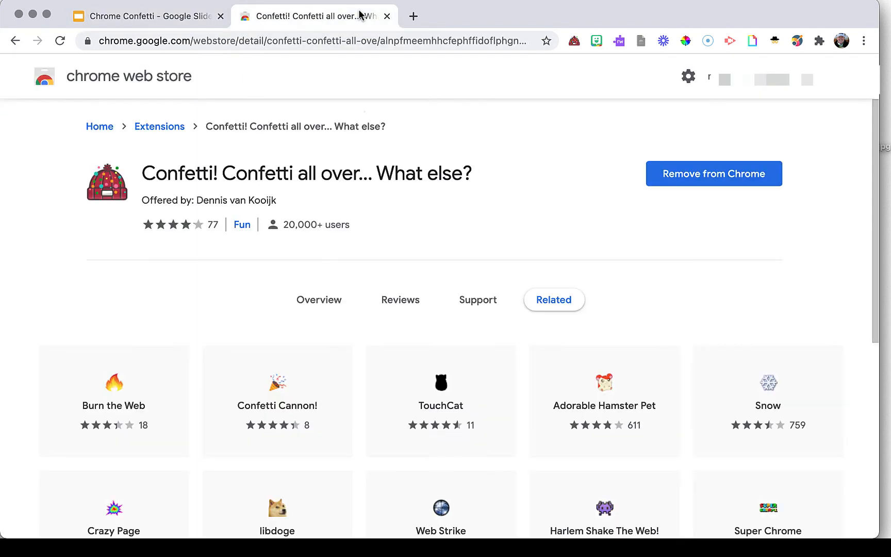
left_click(319, 299)
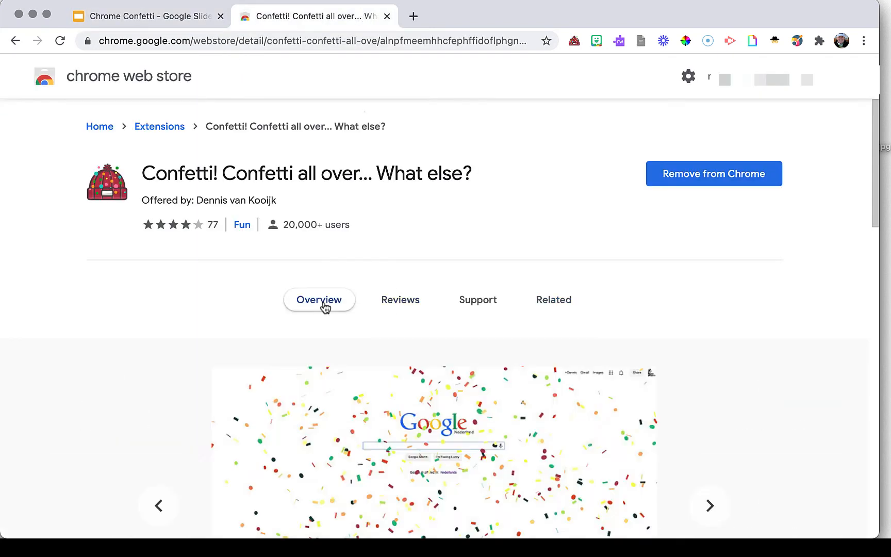
scroll("down", 3)
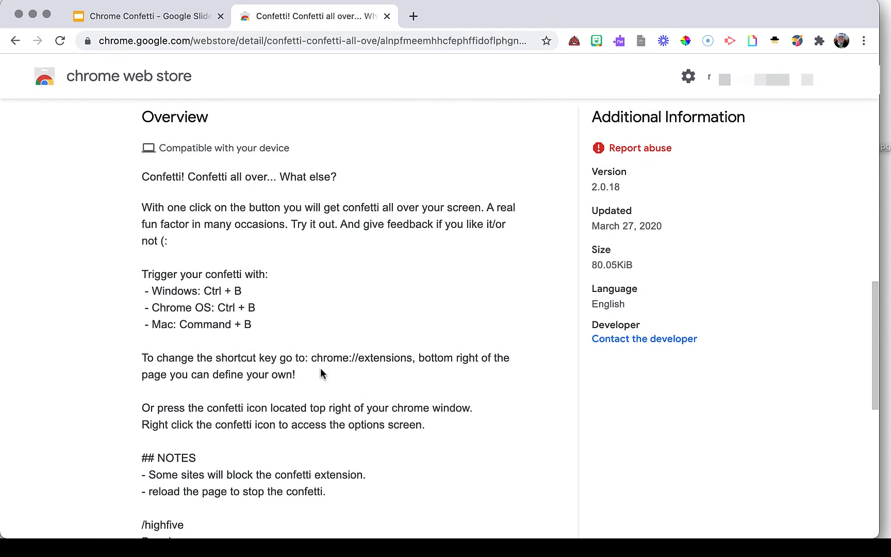
left_click(147, 16)
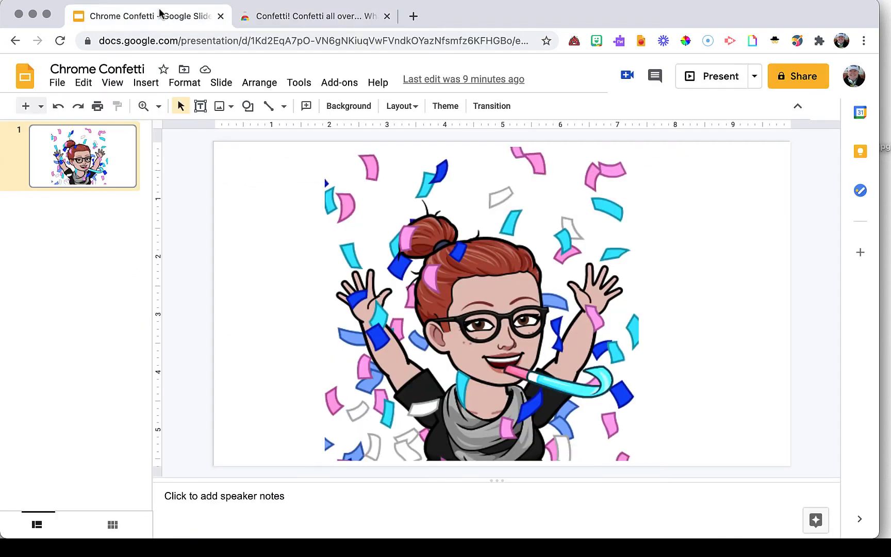